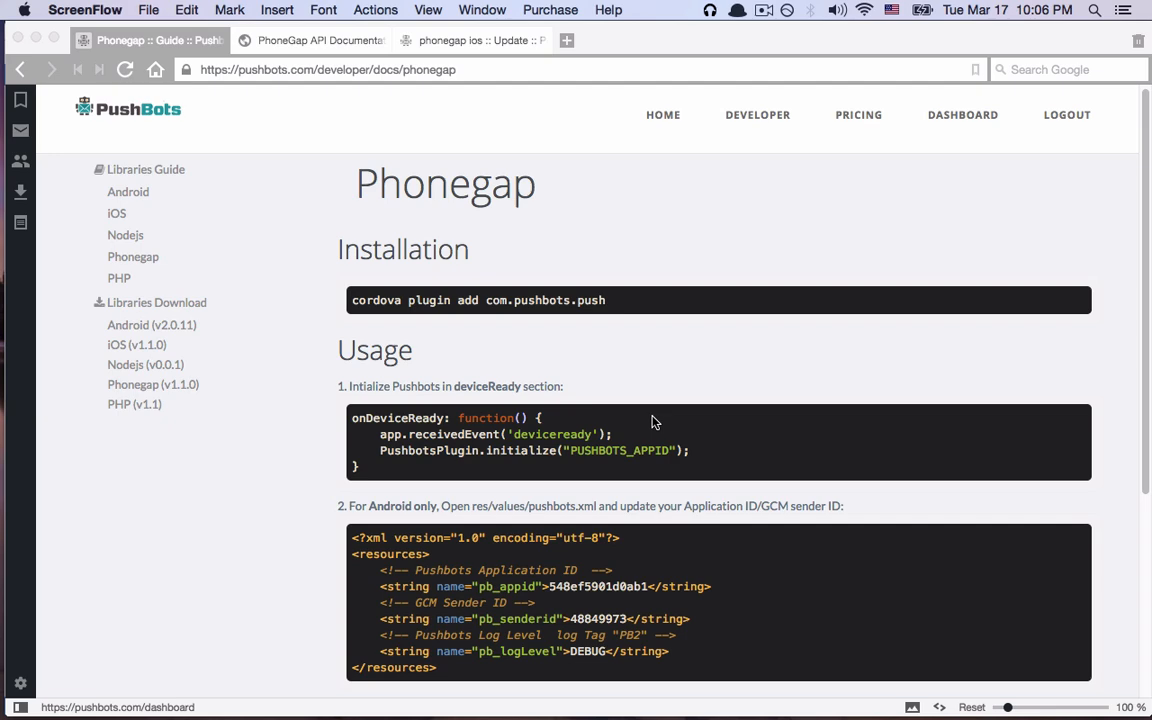
mouse_move(367, 37)
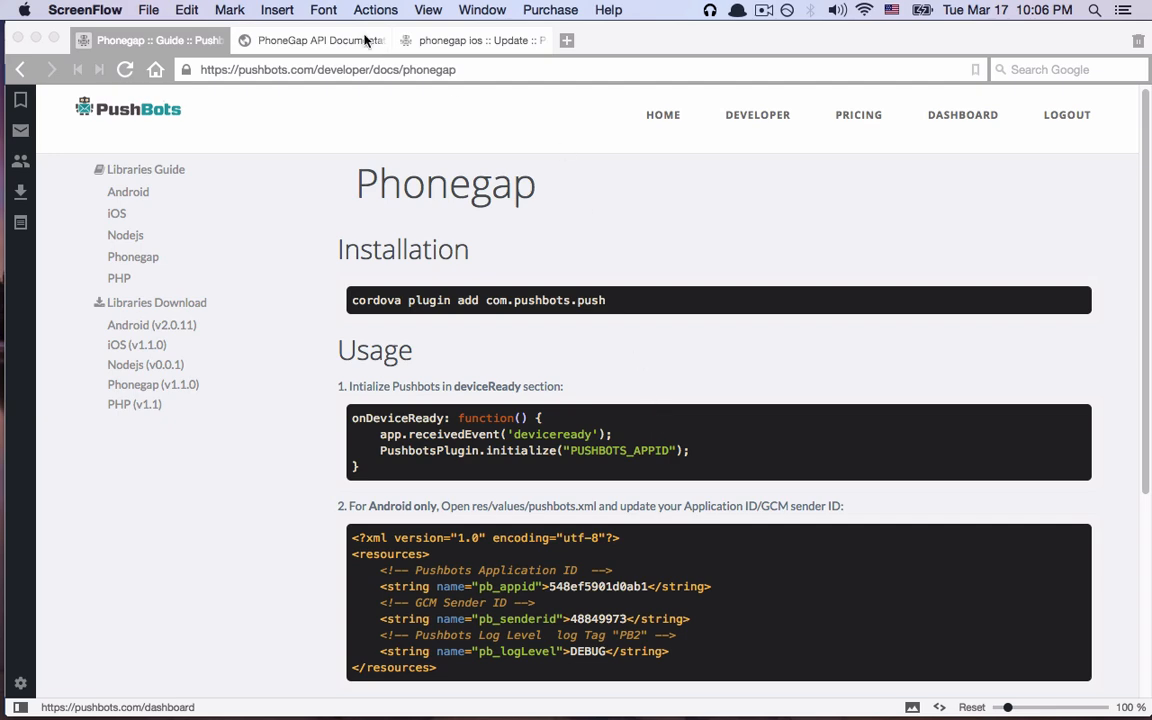
Step: Open the PhoneGap command-line interface guide tab in Vivaldi
left_click(310, 40)
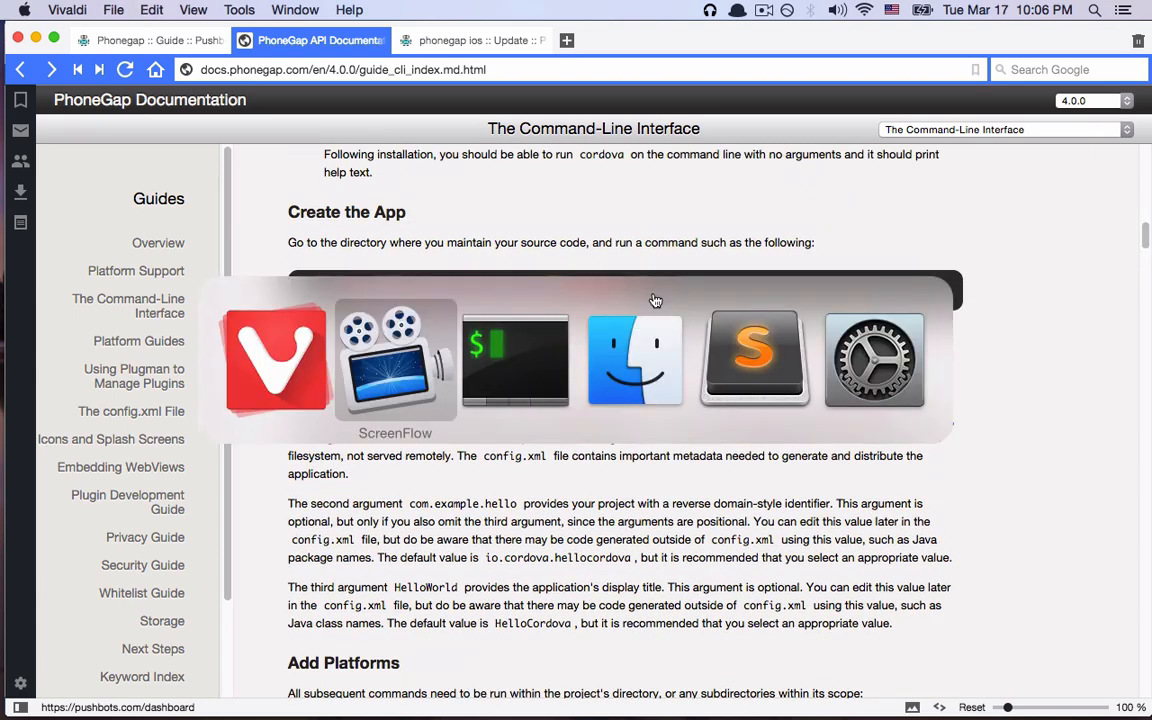
Step: Create the Cordova project 'hello' (com.example.hello, HelloWorld) and enter its folder
left_click(515, 360)
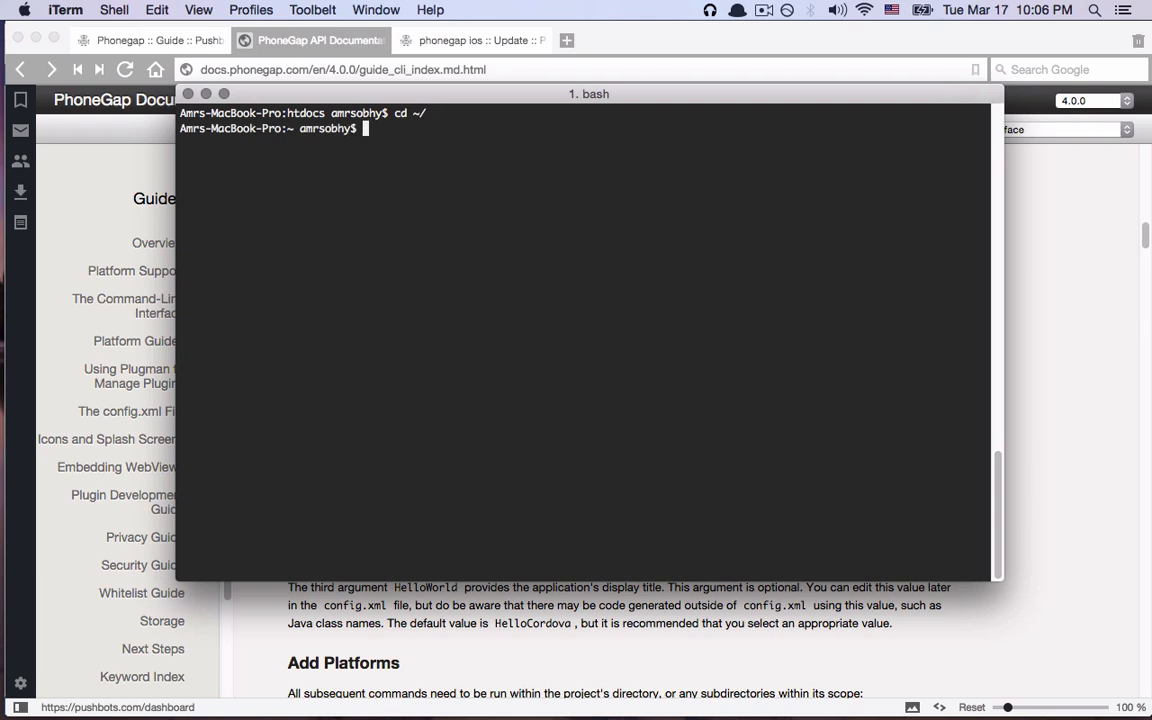
type("cordova create hello com.example.hello HelloWorld")
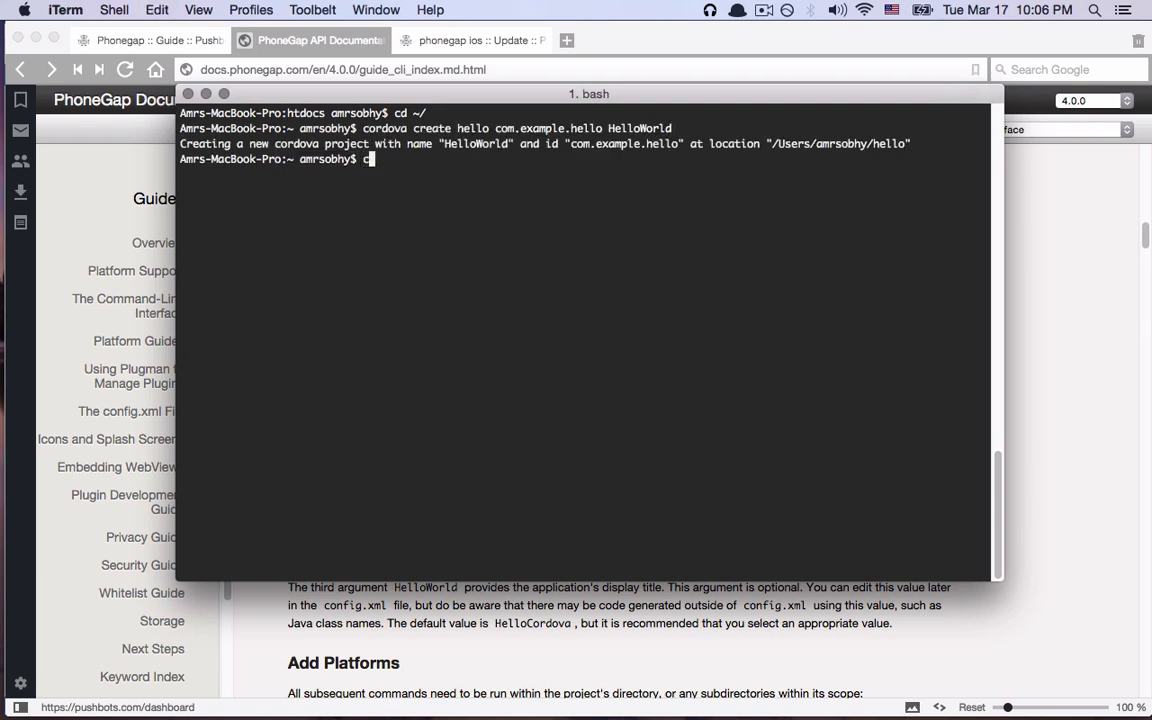
type("cd hello")
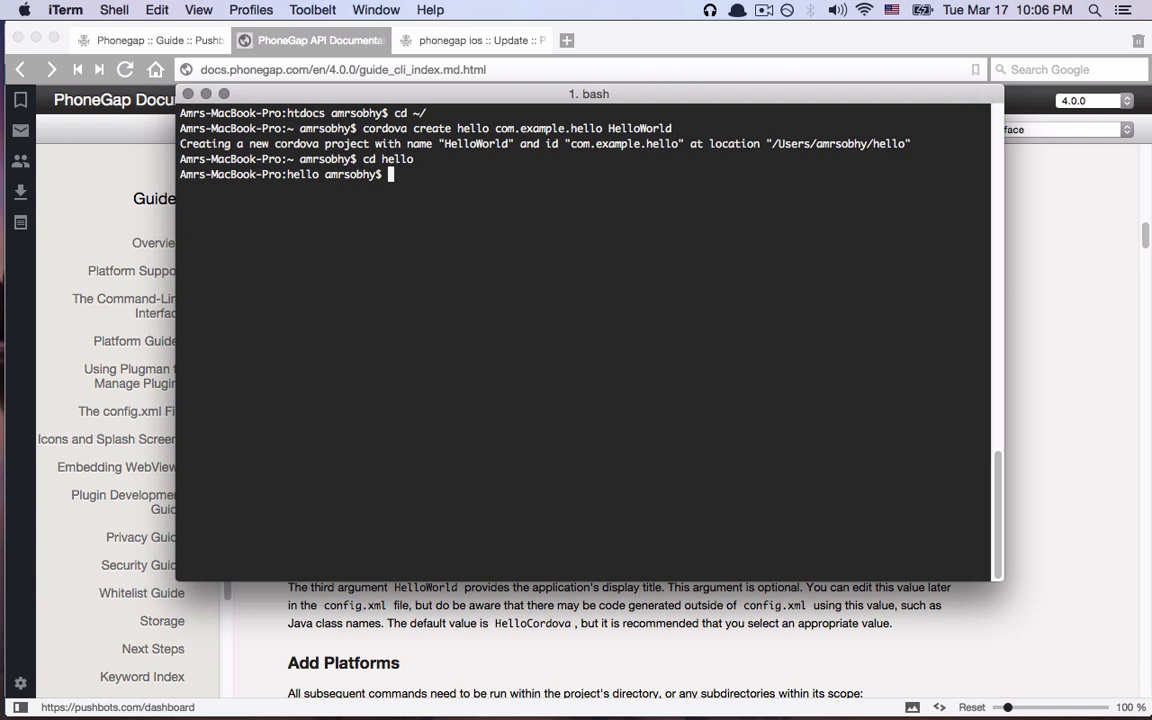
Step: Add the Android and iOS platforms to the hello project
type("cordova platform")
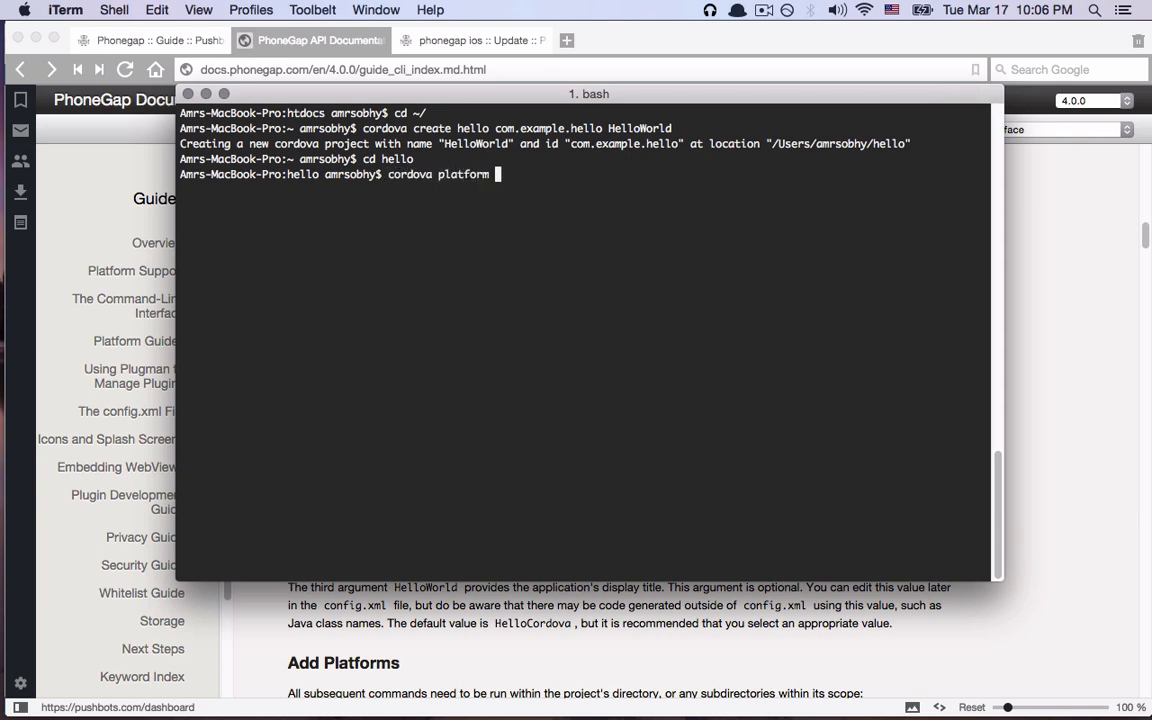
type("add a")
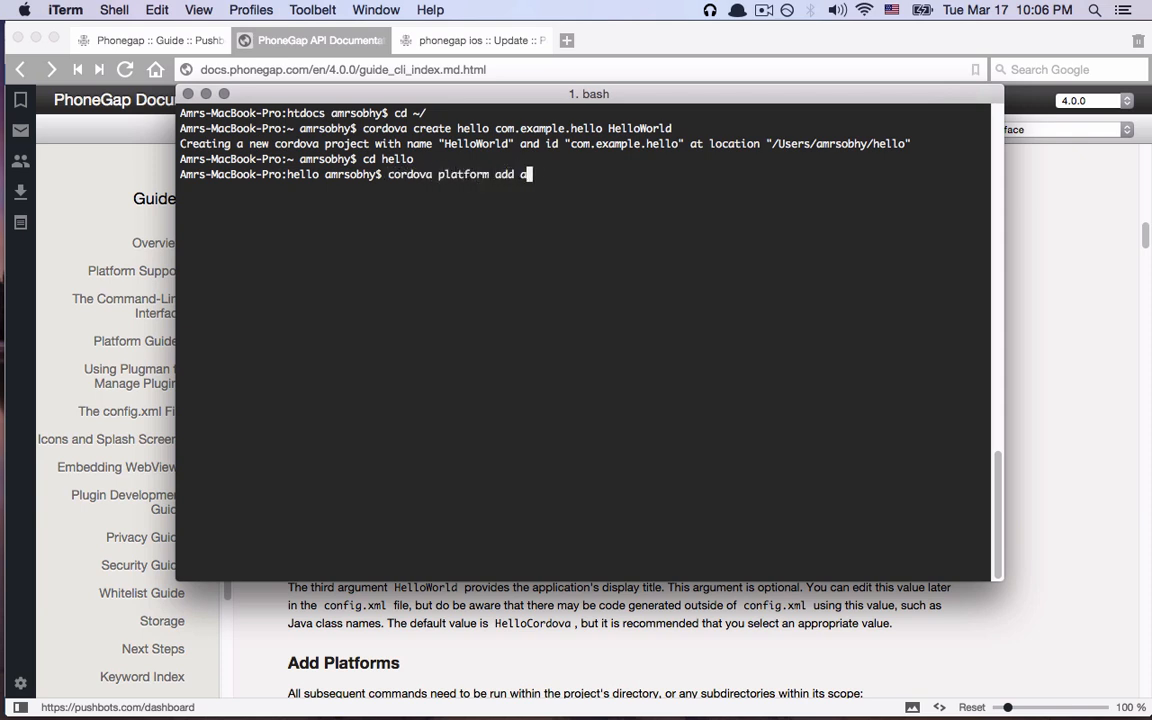
type("ndroid")
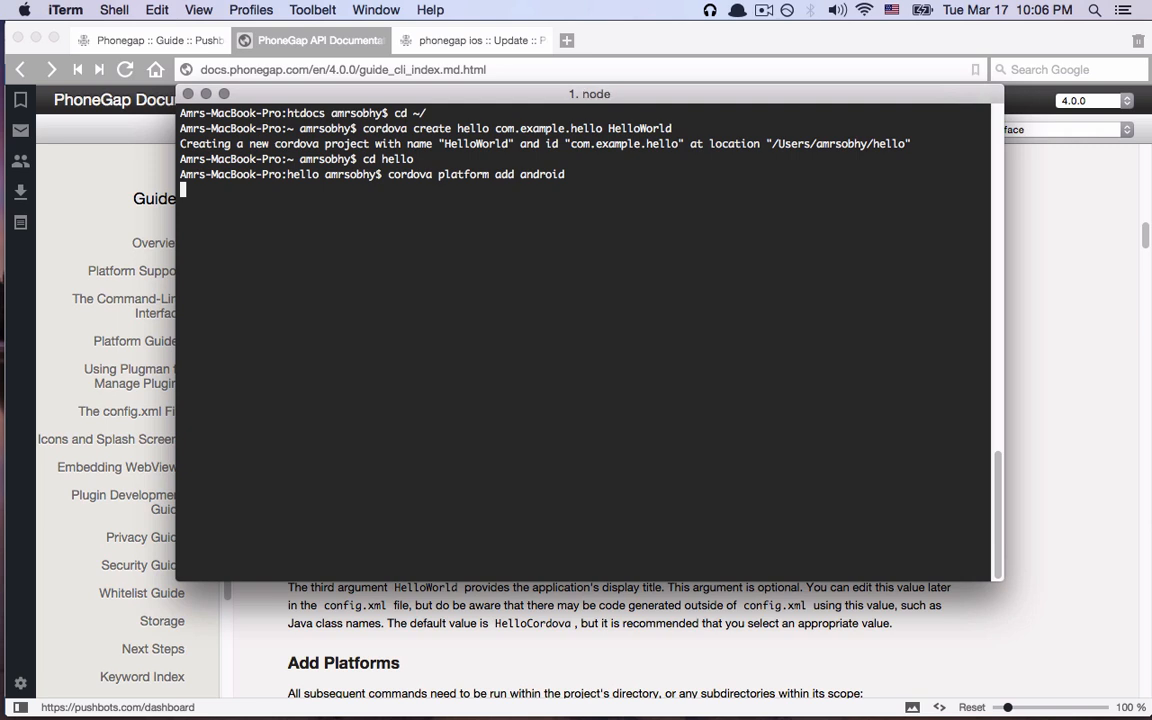
key("Return")
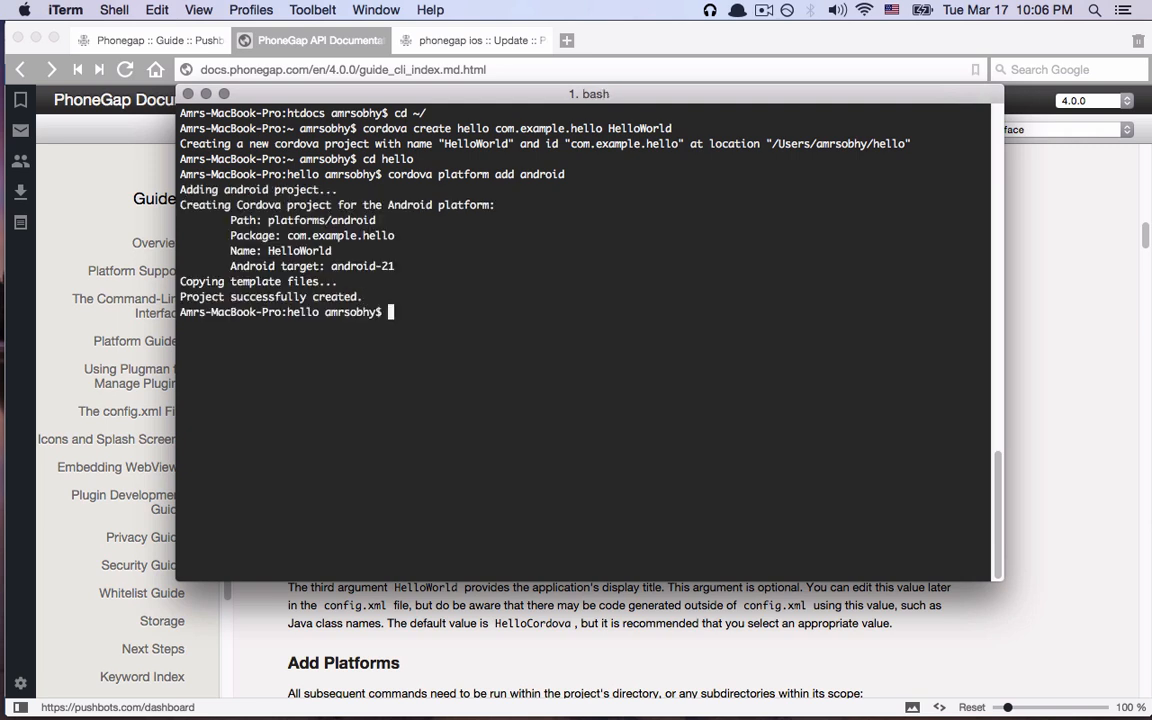
type("cordova platform add ios")
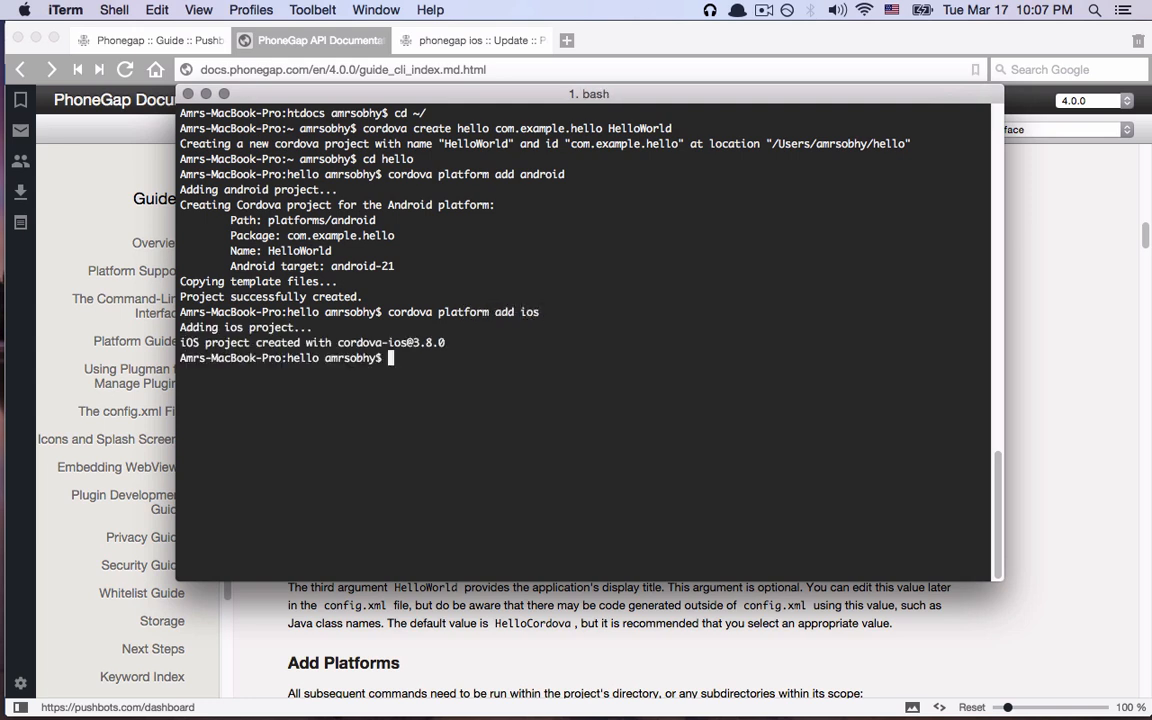
Step: Install the com.pushbots.push plugin and open the hello folder in Sublime Text
type("cordova plugin add com.pu")
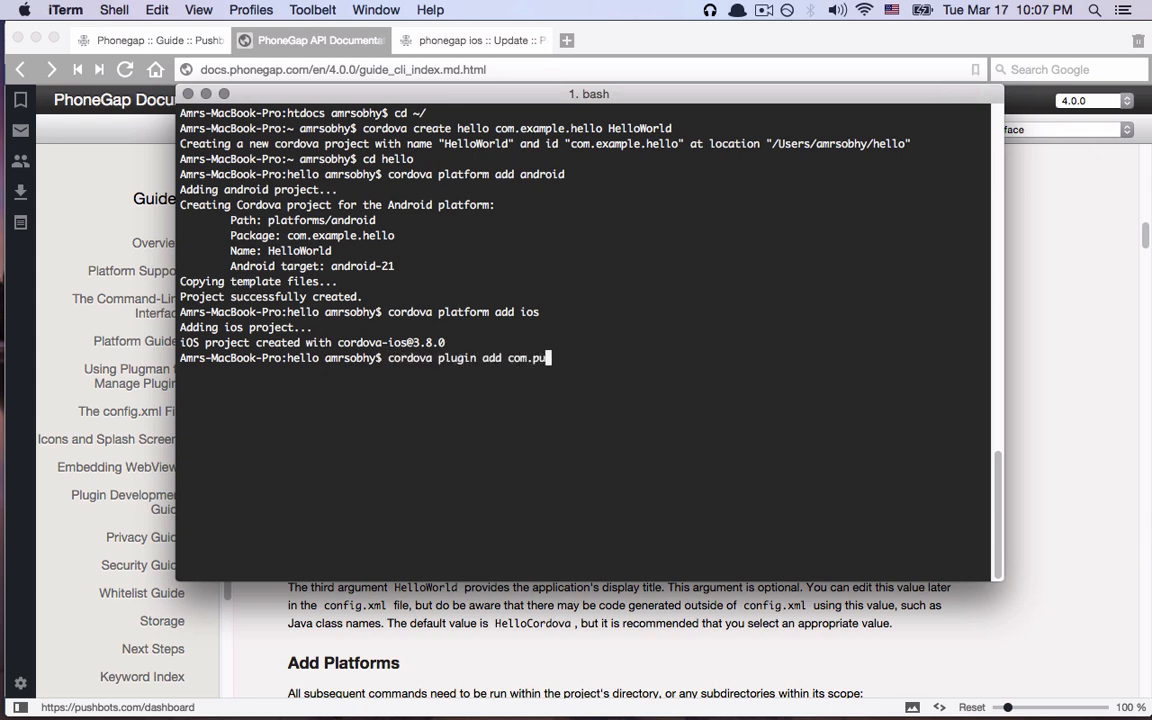
type("shbots.p")
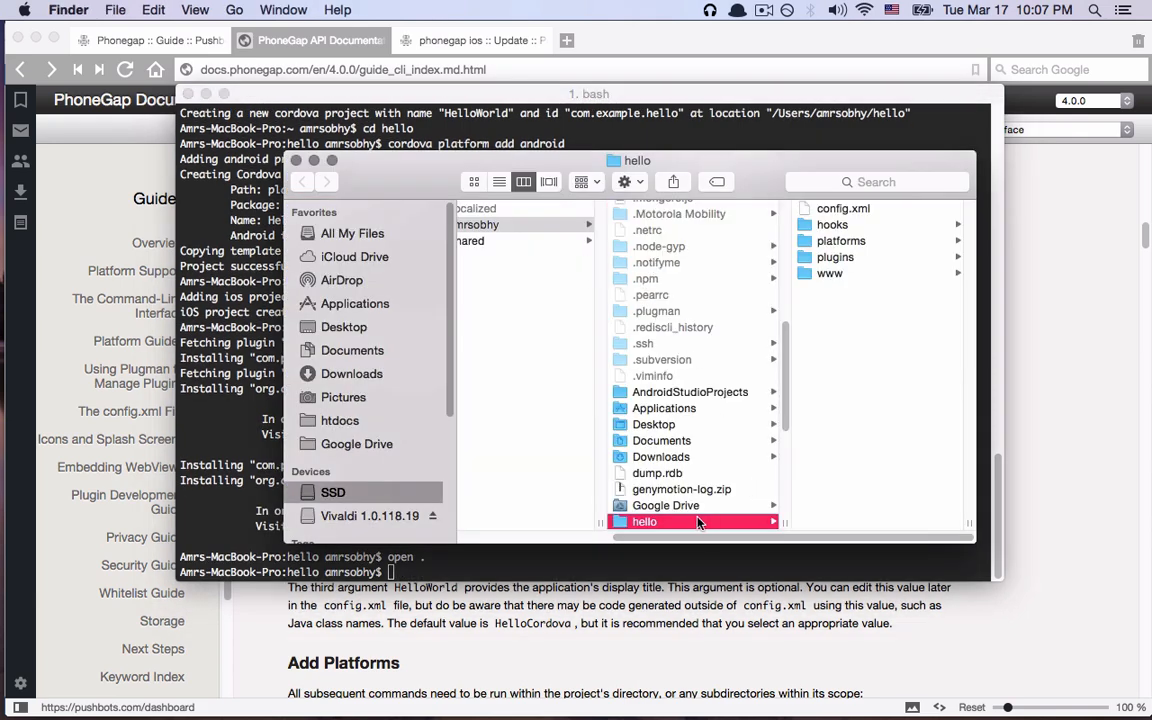
key("cmd+tab")
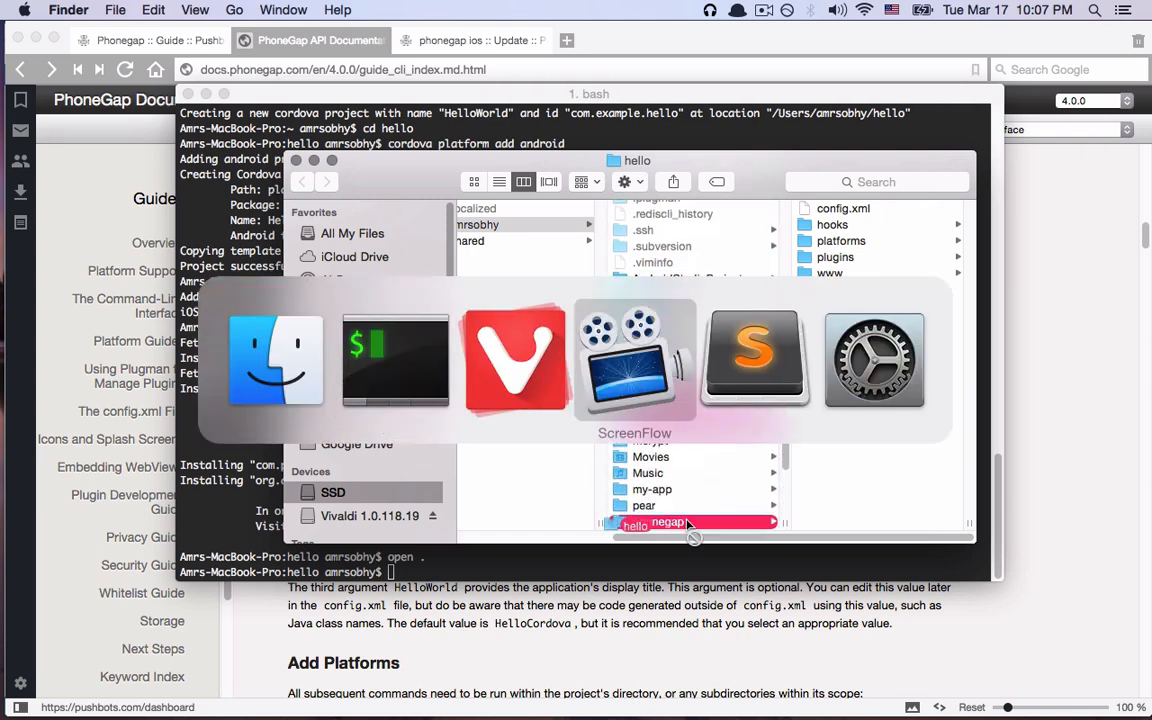
left_click(754, 360)
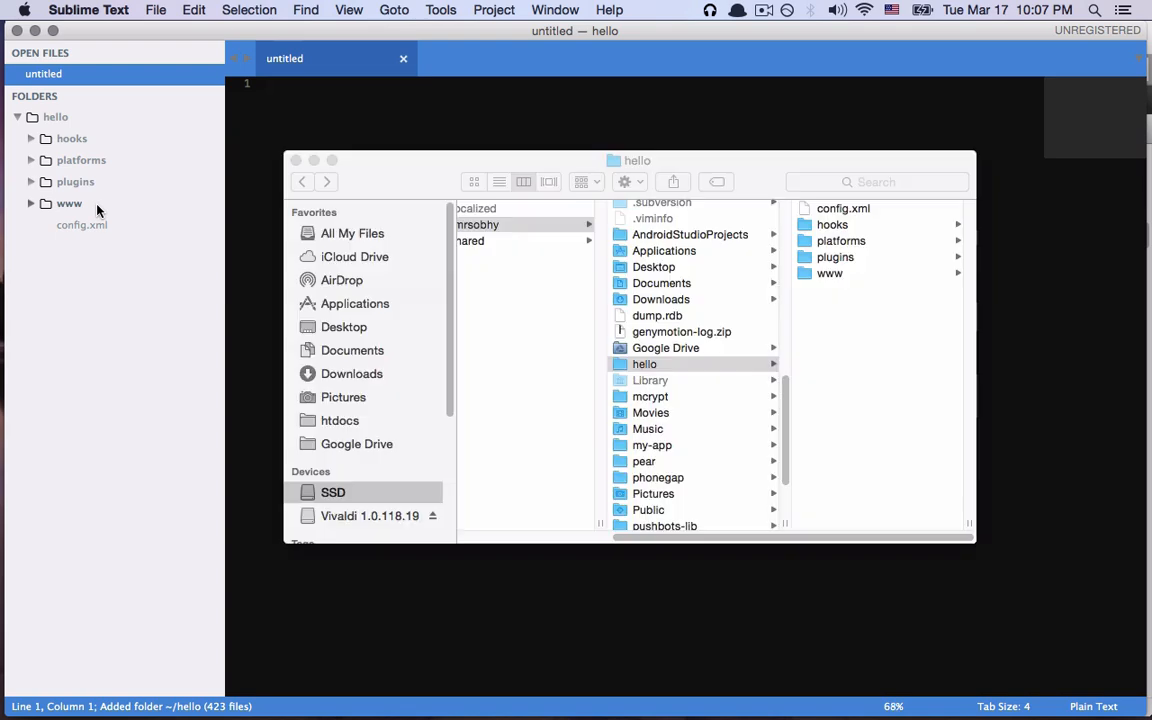
Step: Add PushbotsPlugin.initialize("") inside onDeviceReady in www/js/index.js
left_click(69, 203)
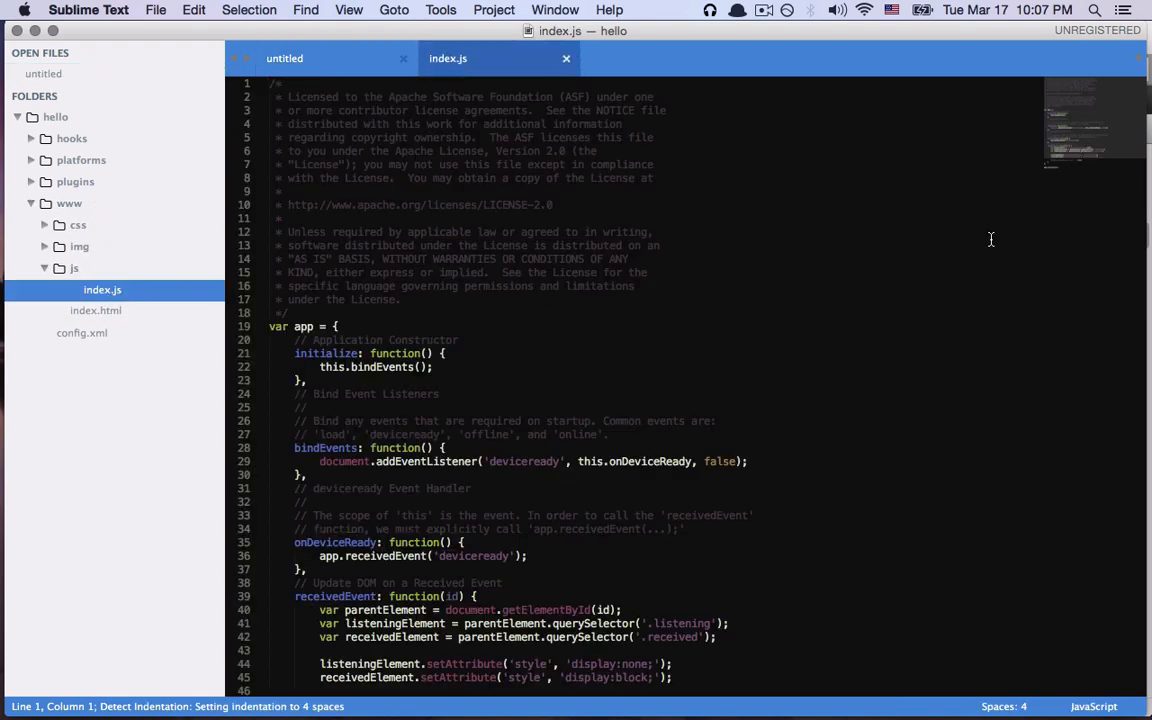
mouse_move(1149, 200)
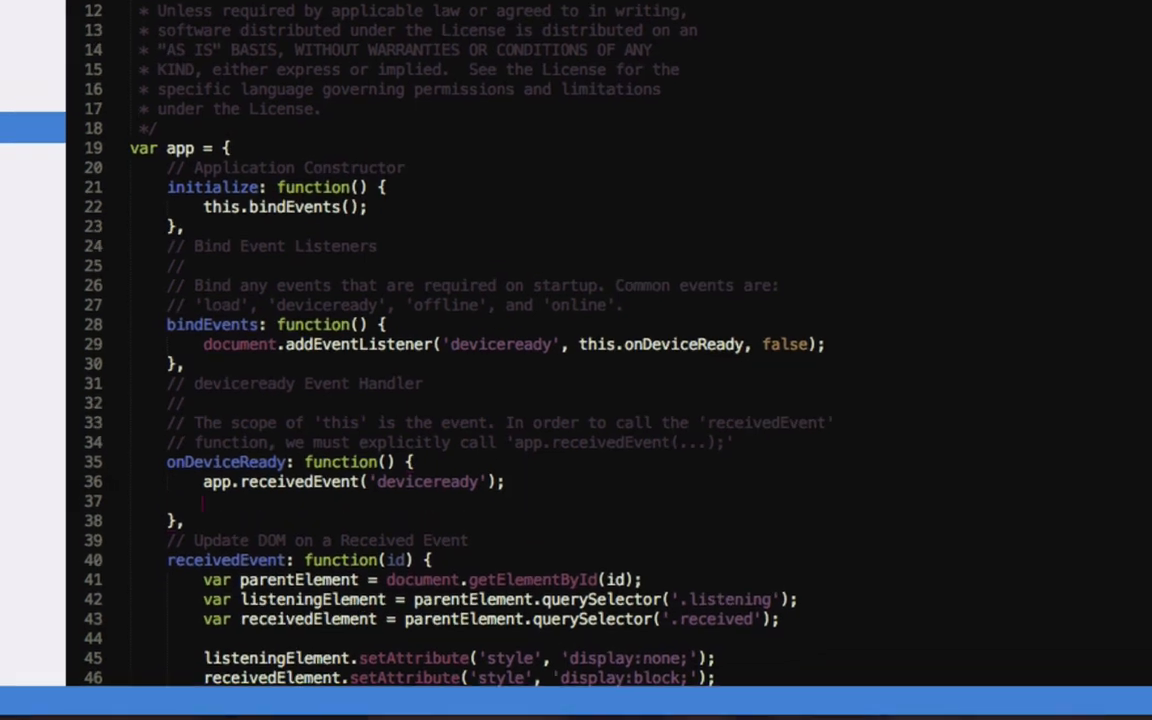
type("Pushbotspl")
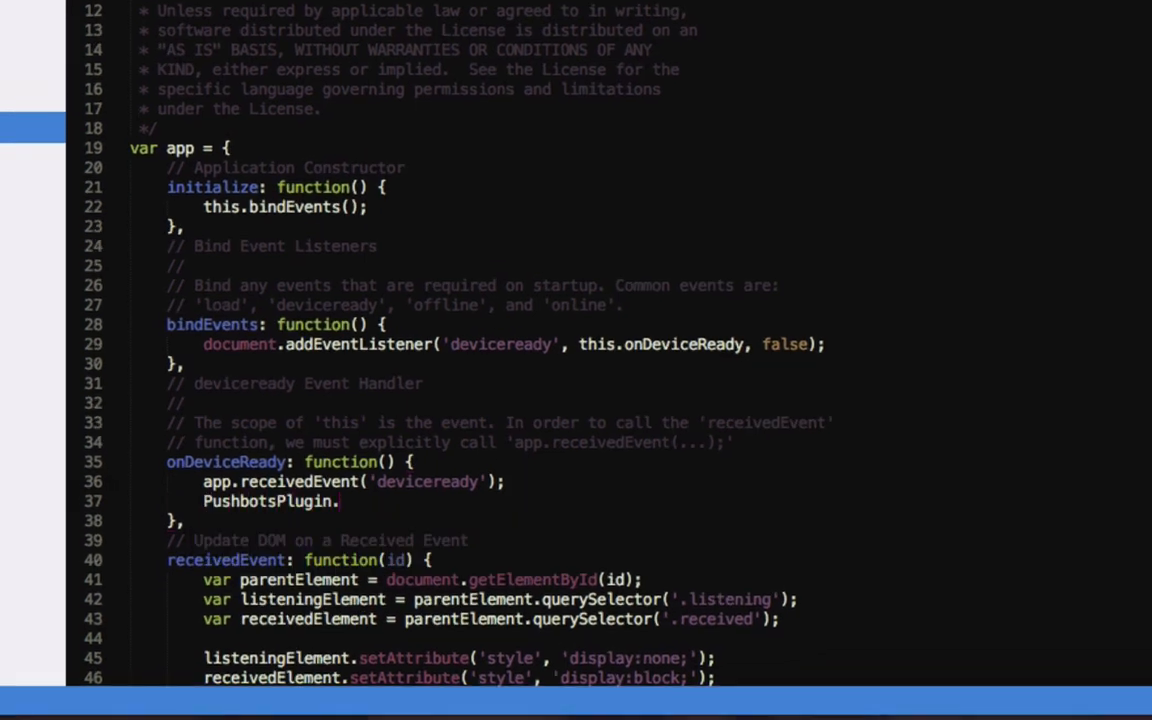
type("initialize()")
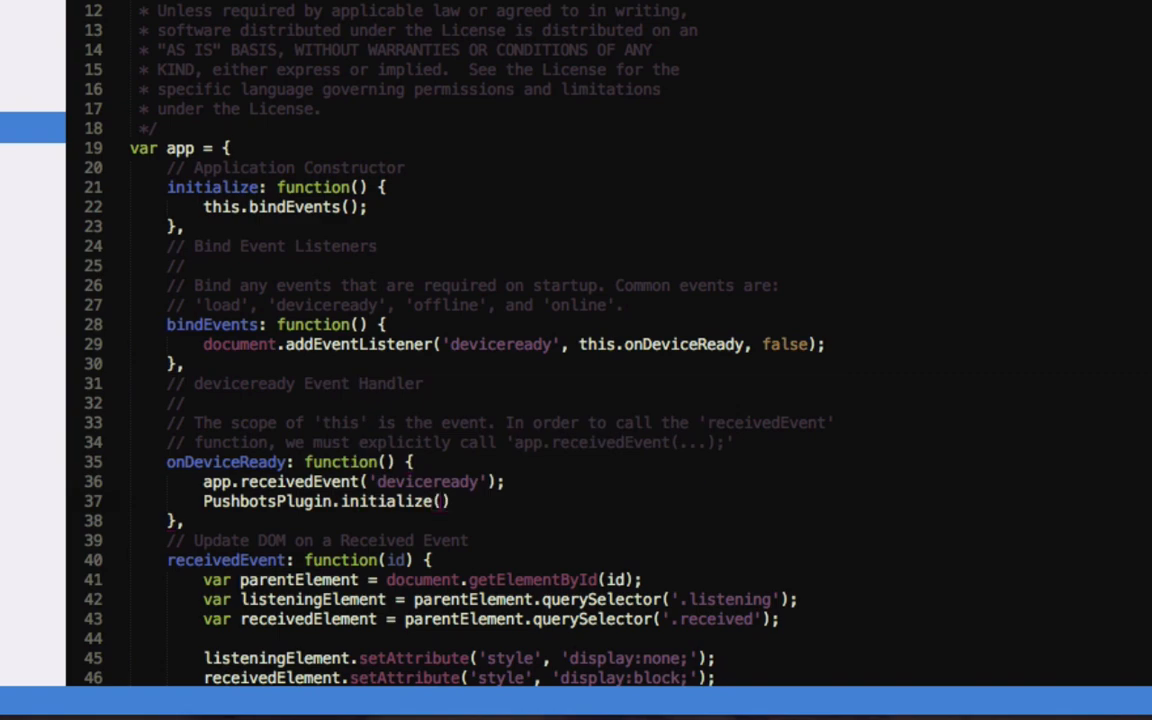
type("\"\"")
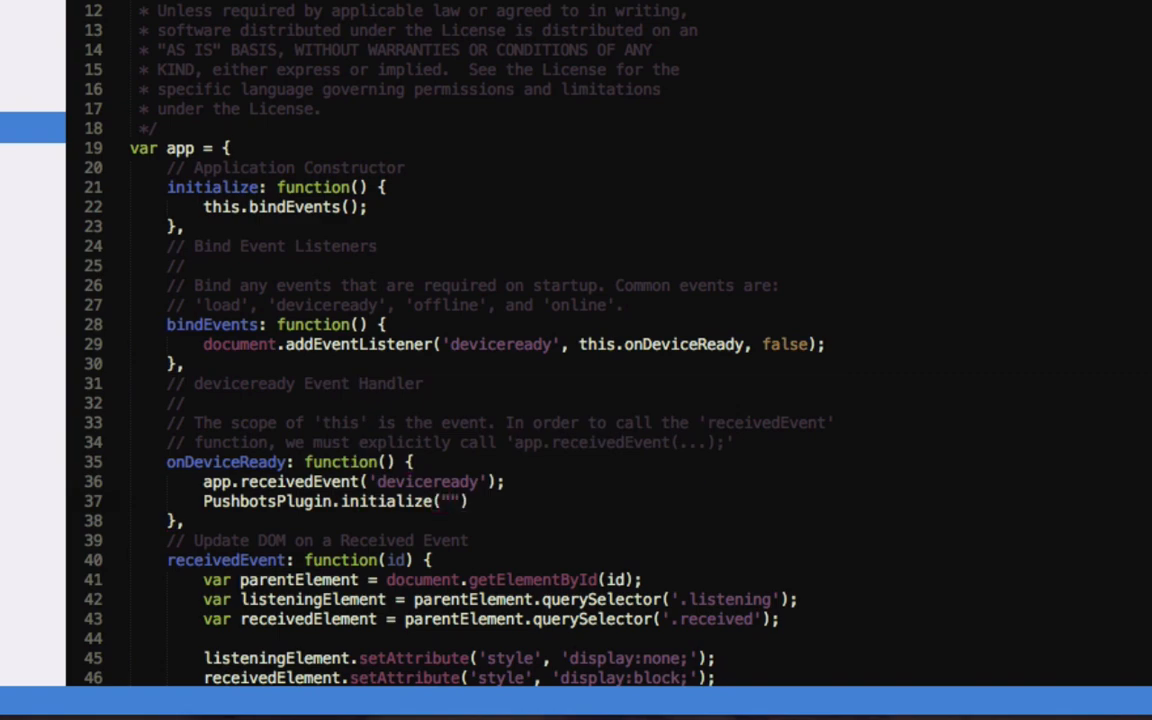
Step: Go to the Pushbots keys page in Vivaldi for the application ID
left_click(311, 40)
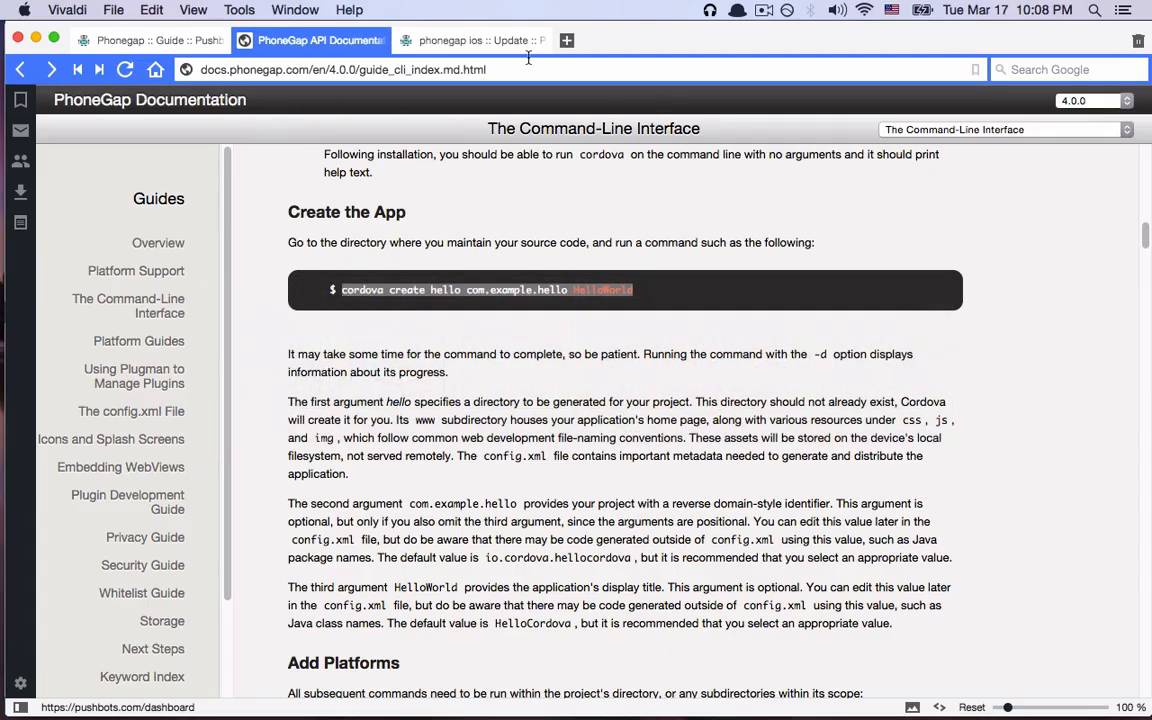
left_click(470, 40)
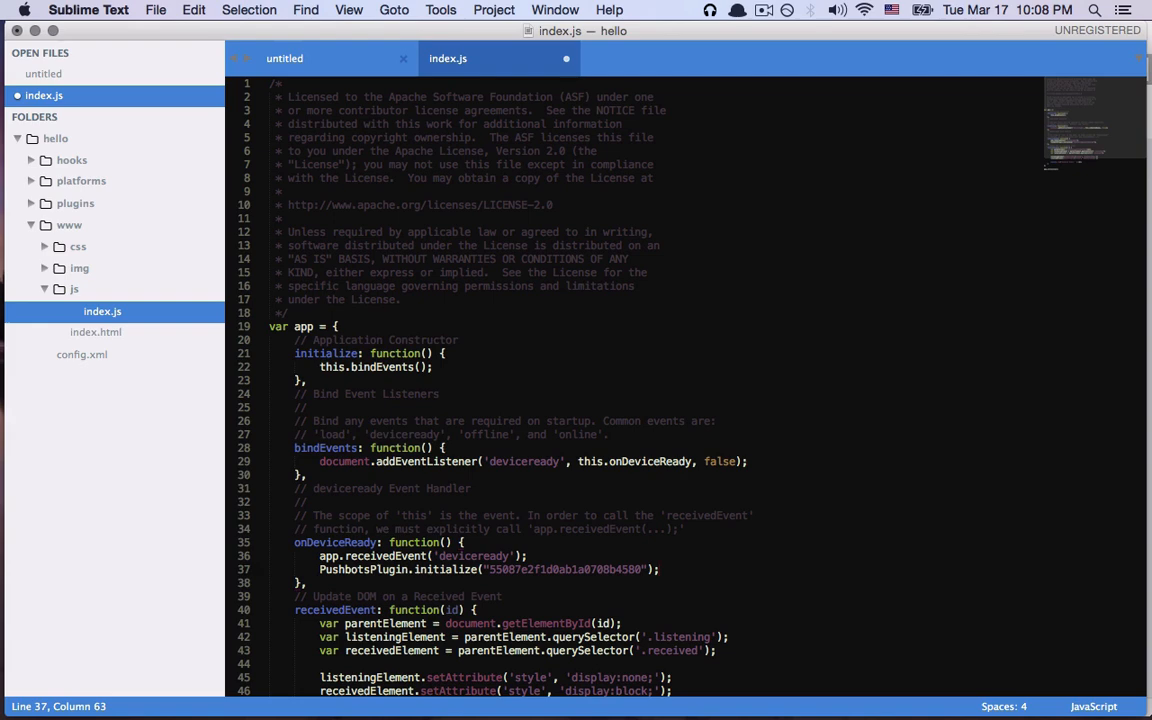
Step: Open platforms/android/res/values/pushbots.xml and enter app ID 55087e2f1d0ab1a0708b4580
left_click(30, 181)
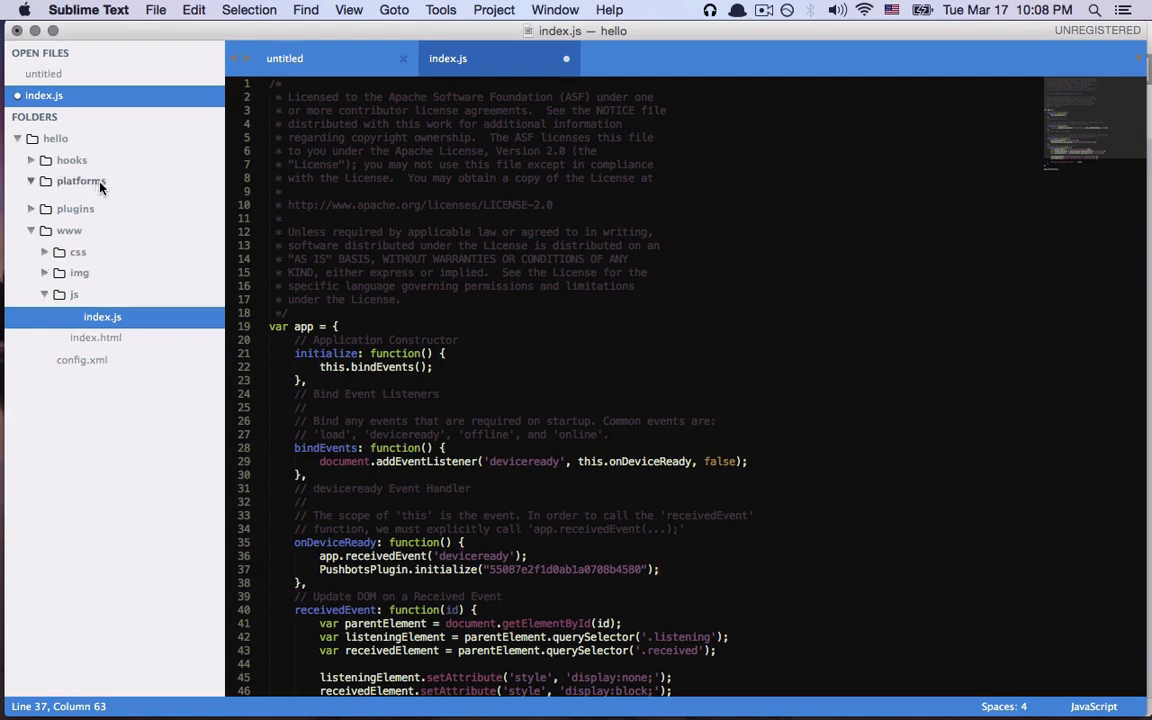
left_click(81, 181)
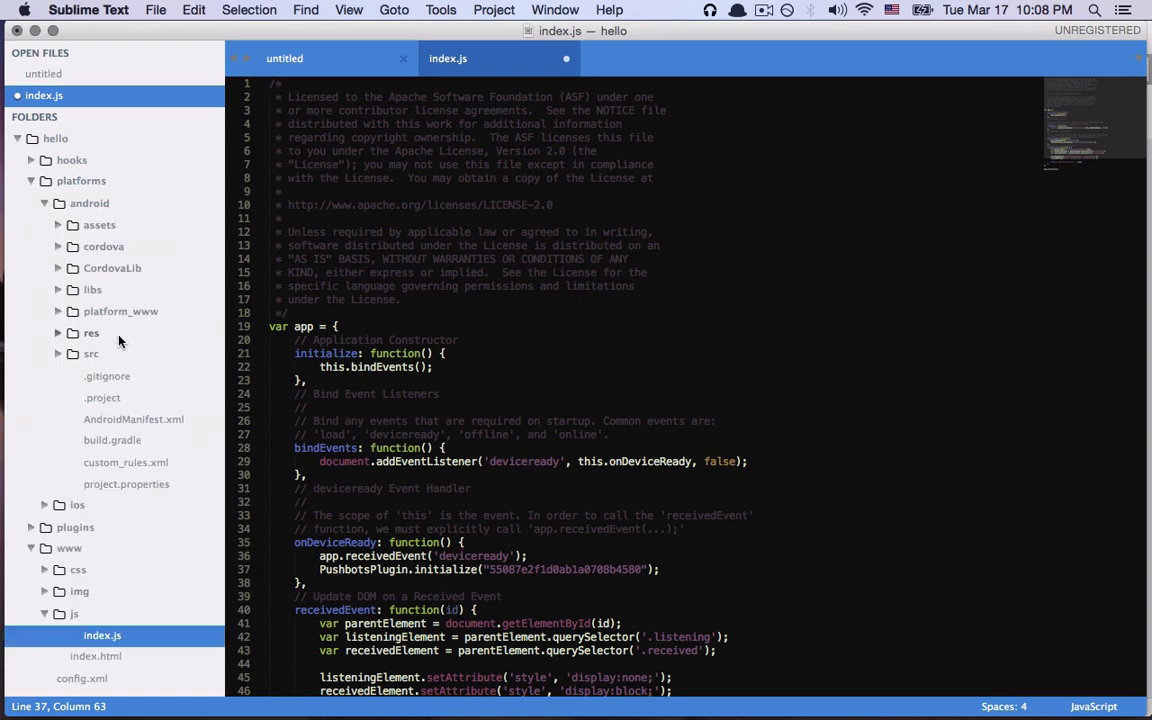
left_click(91, 332)
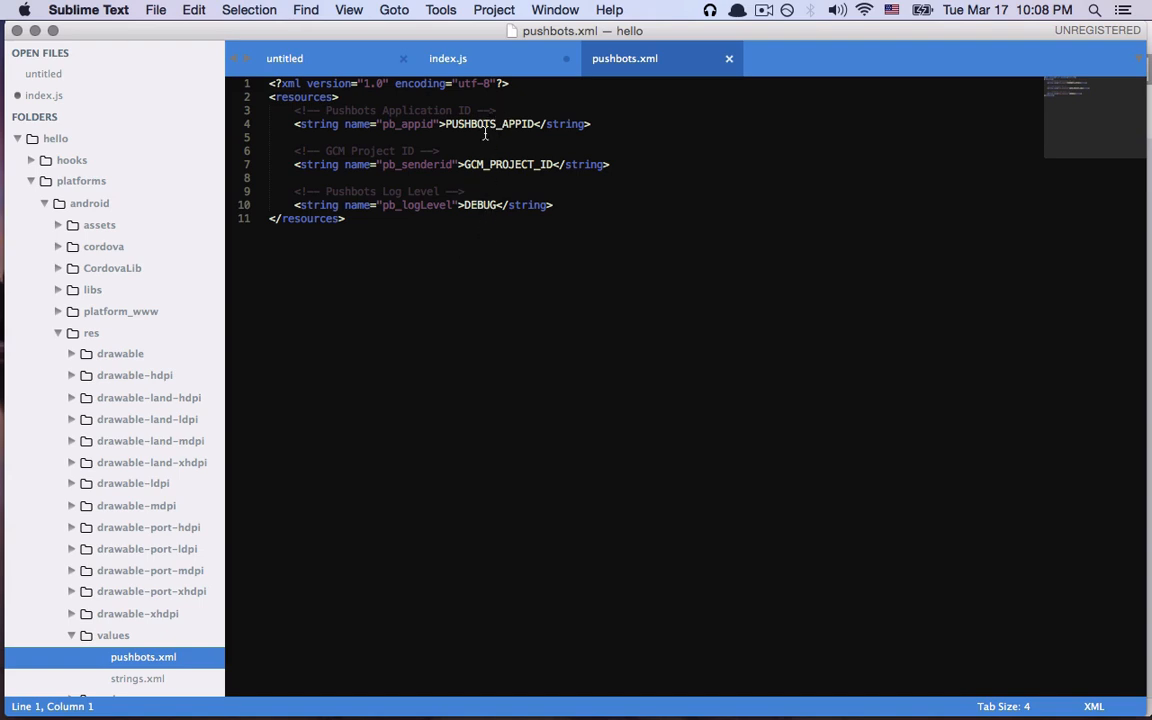
mouse_move(500, 140)
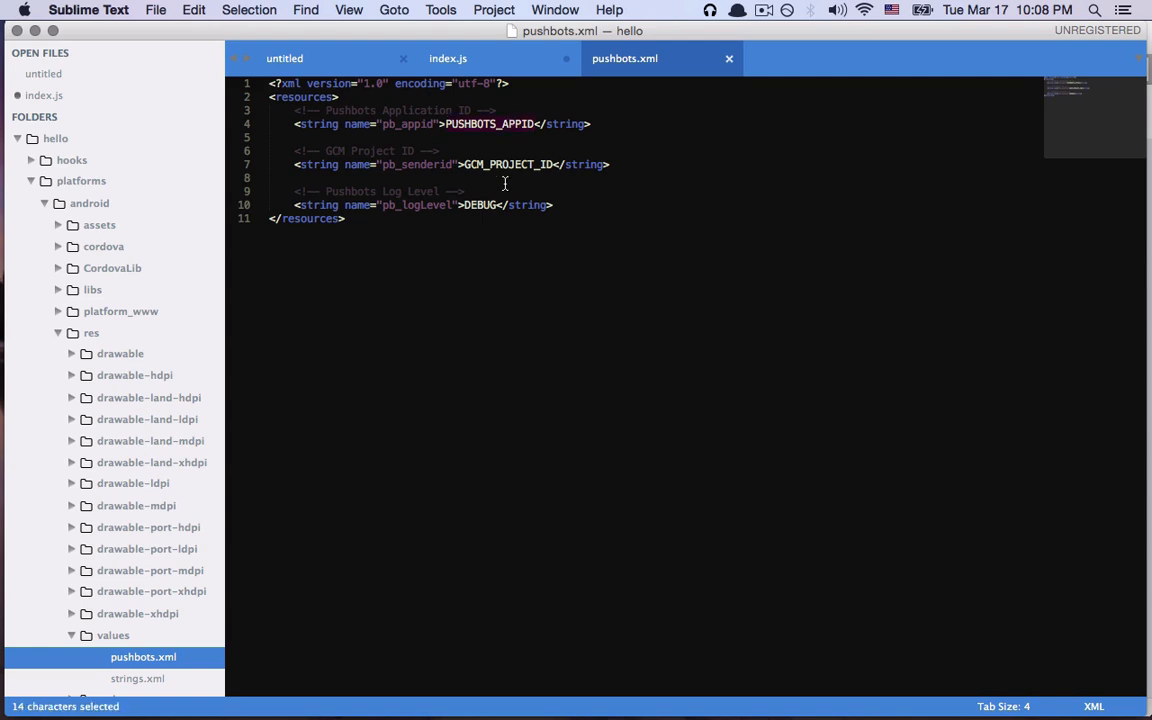
type("55087e2f1d0ab1a0708b4580")
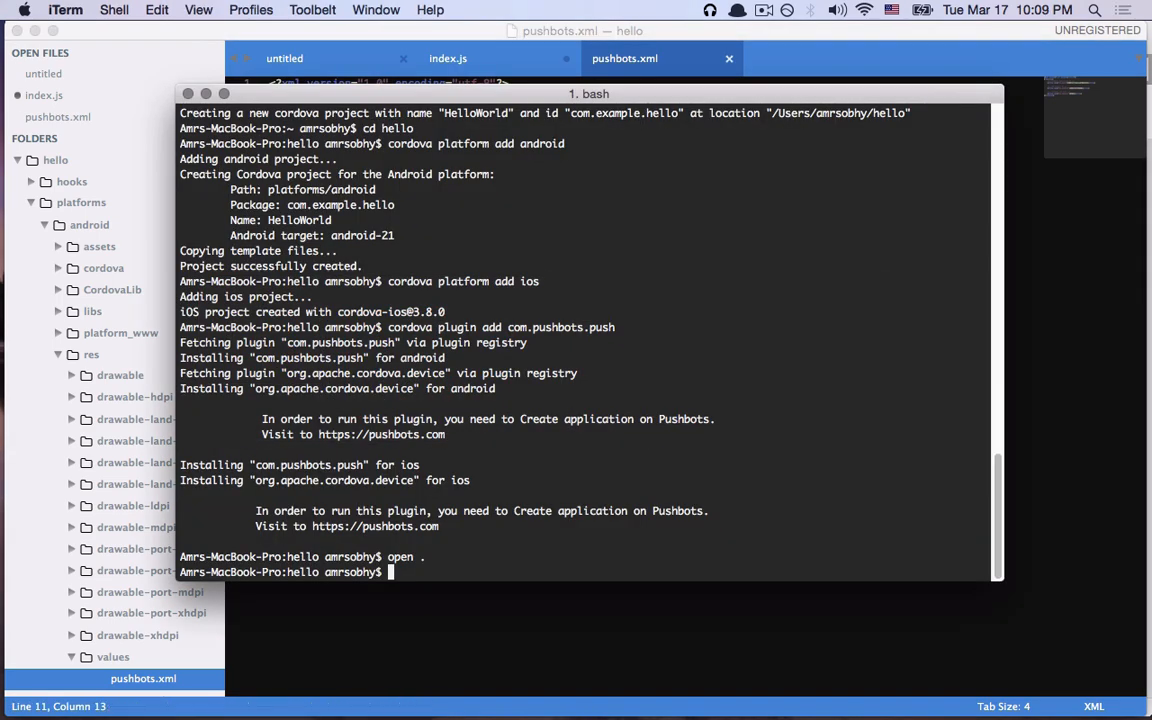
Step: Run 'cordova prepare android' and 'cordova run android' until BUILD SUCCESSFUL and LAUNCH SUCCESS
type("cordova prepare android")
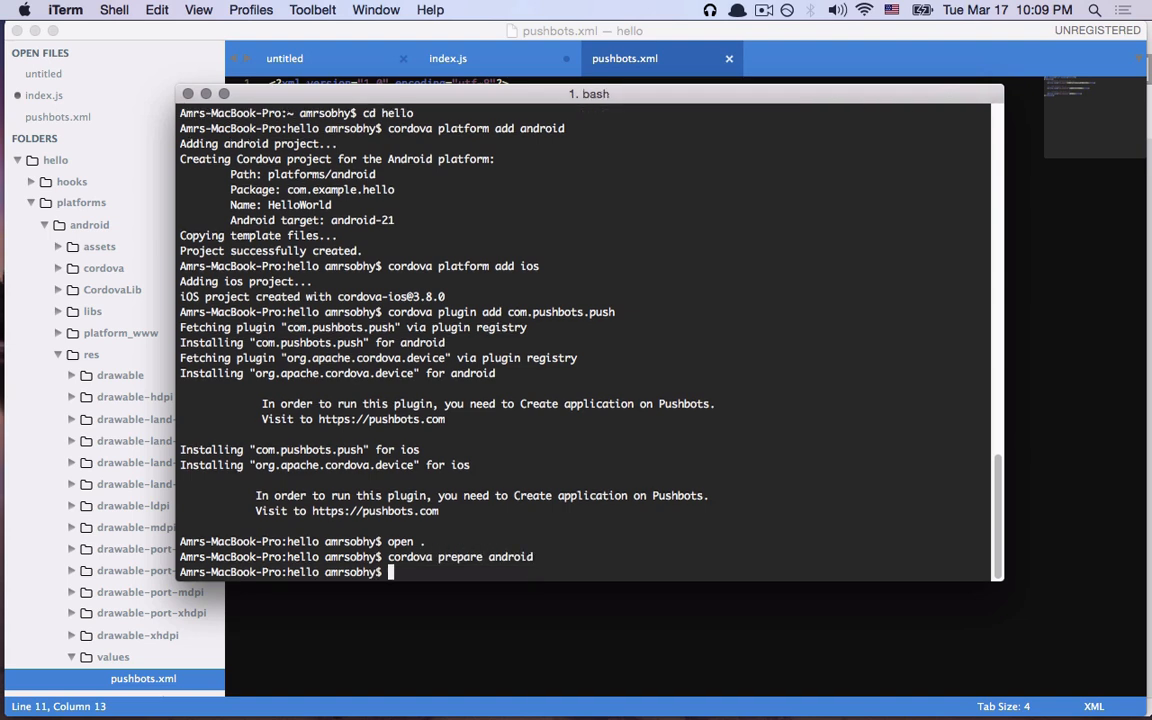
type("cordova")
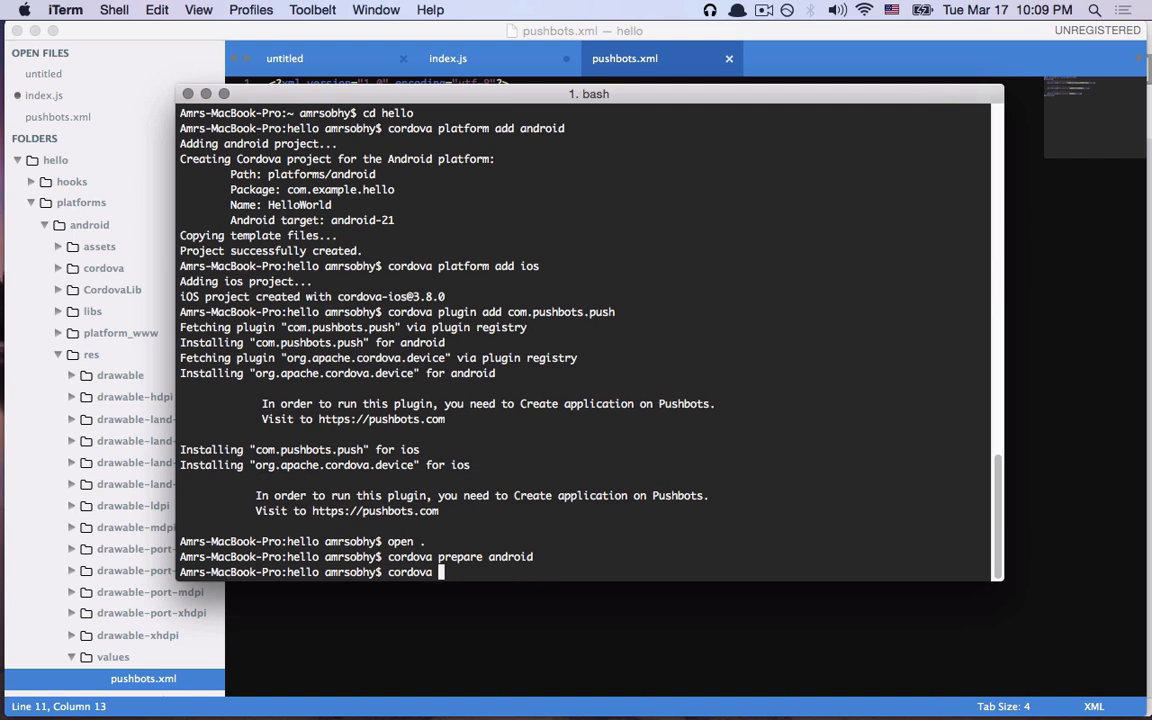
type("run android")
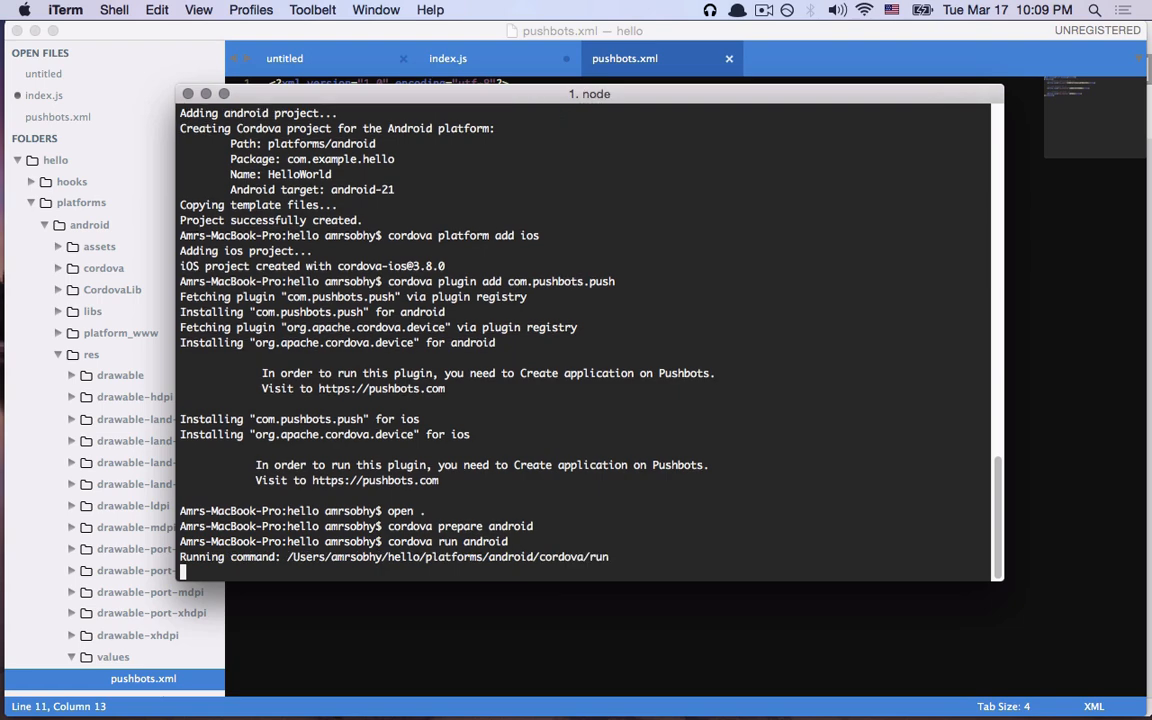
scroll("down", 3)
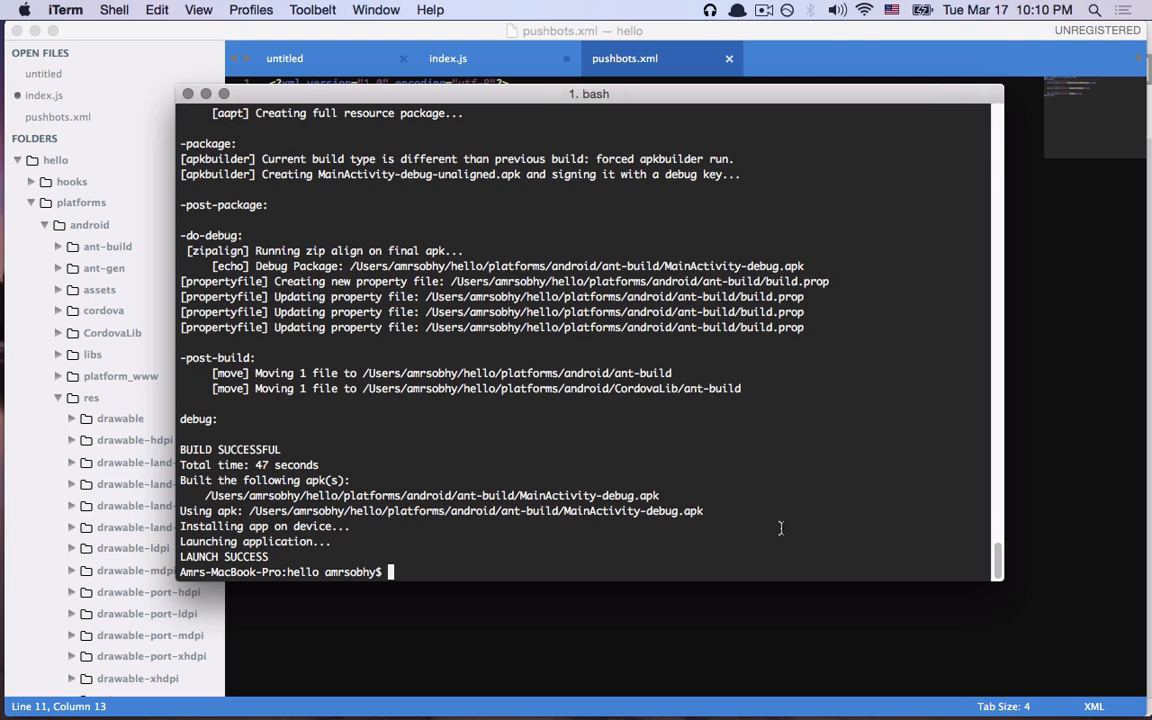
key("cmd+tab")
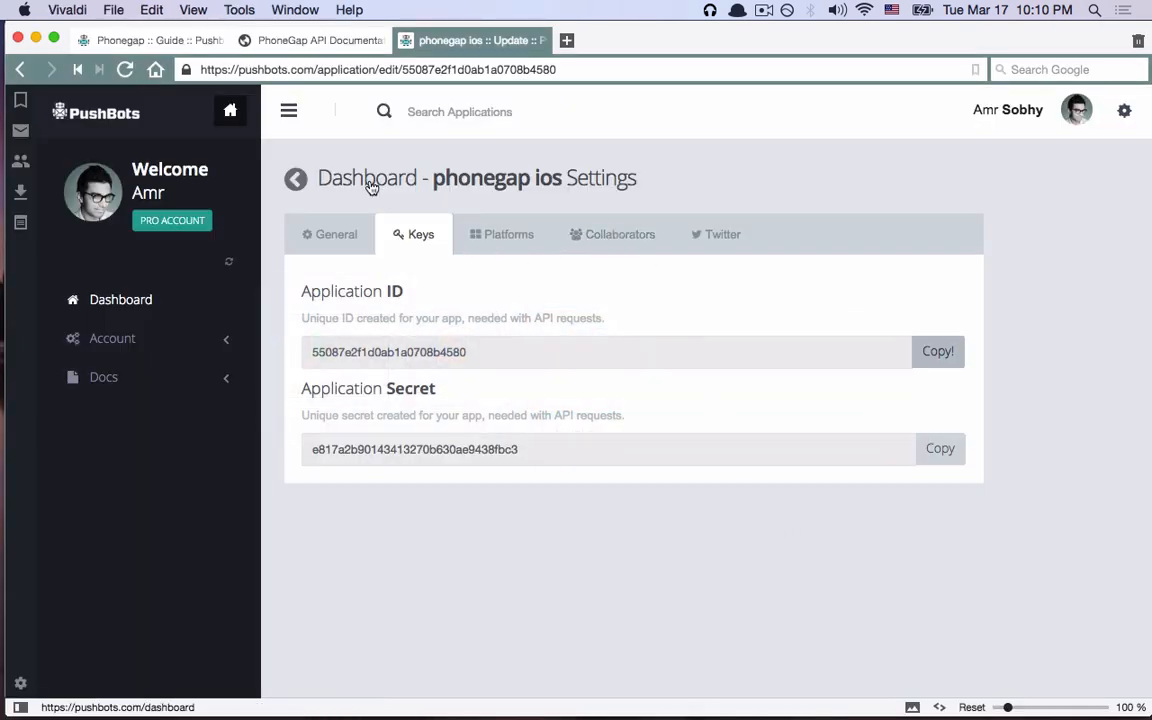
Step: Go from the phonegap ios settings back to the Pushbots apps dashboard
left_click(366, 177)
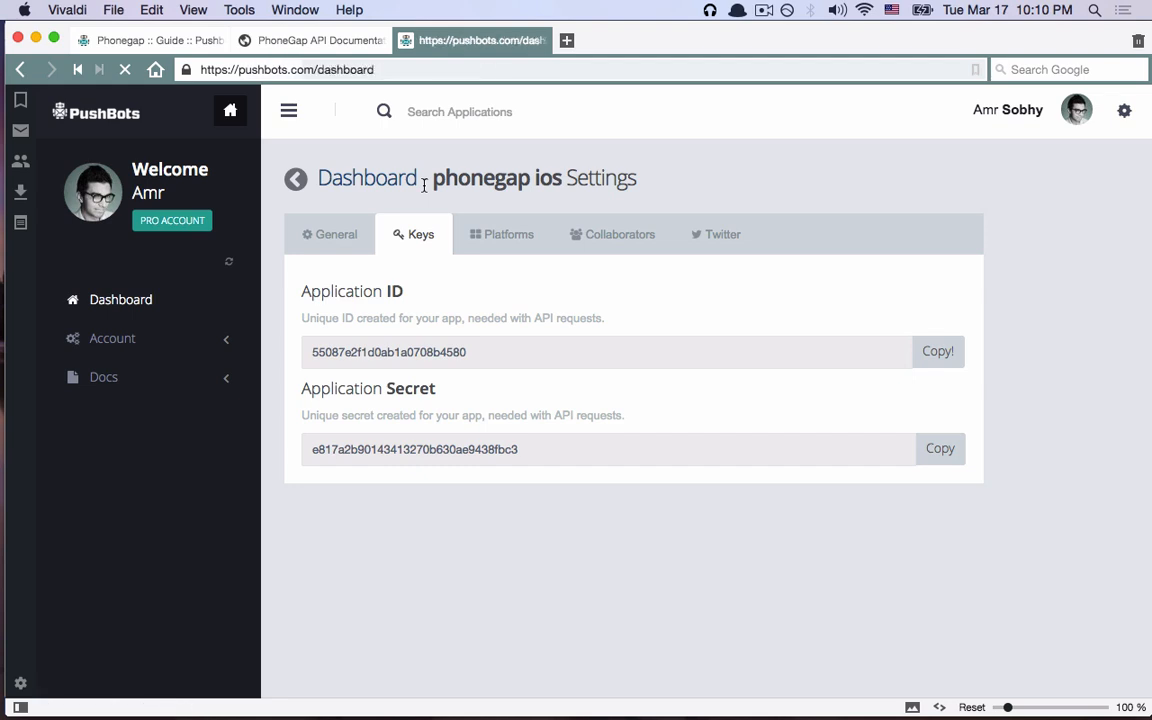
left_click(295, 178)
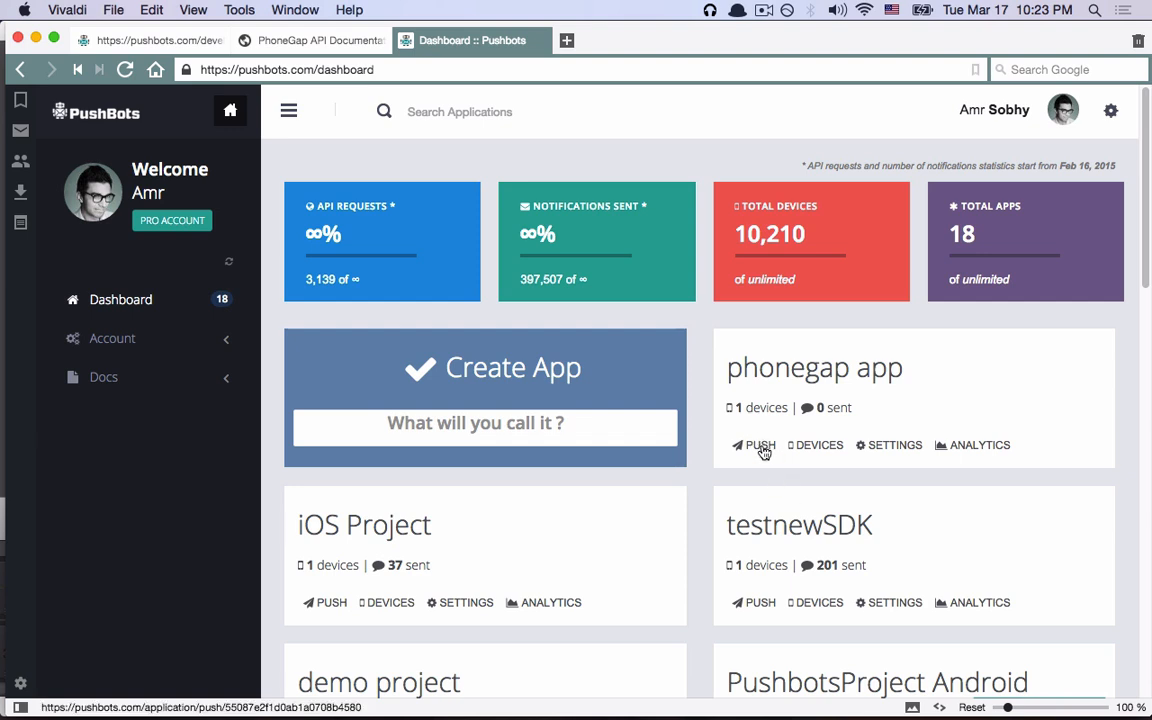
Step: Compose 'Hi from Pushbots on Cordova' for the phonegap app, targeting Everyone
left_click(759, 445)
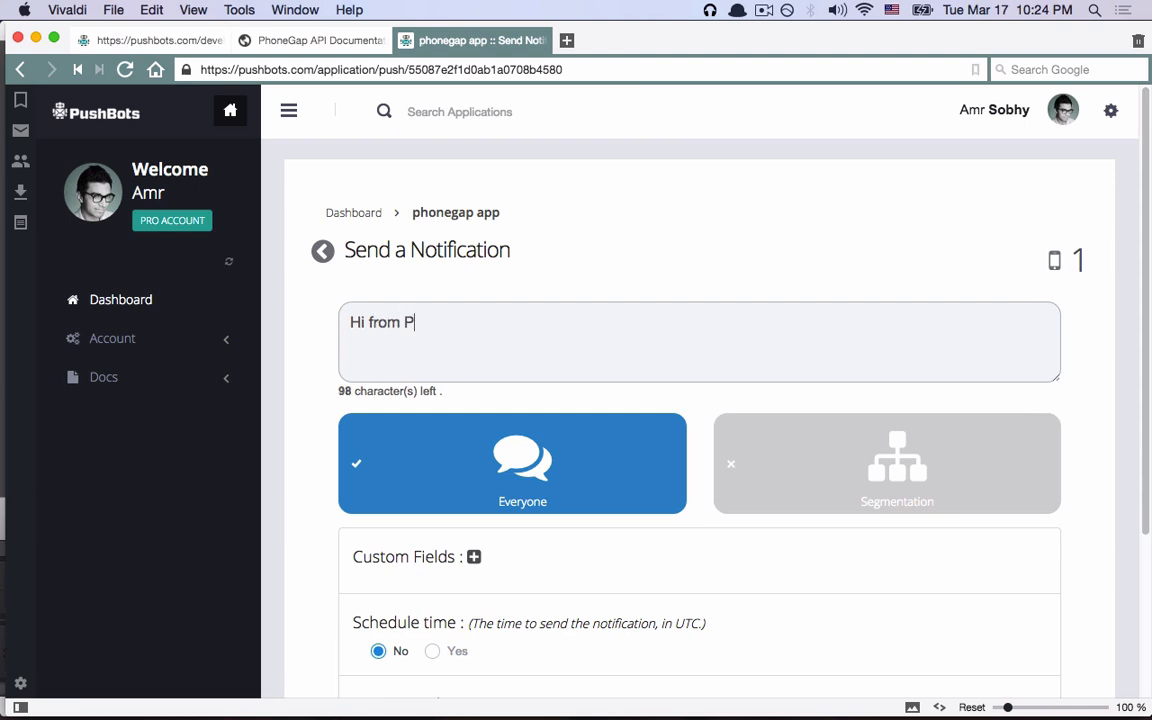
type("ushbots on Cor")
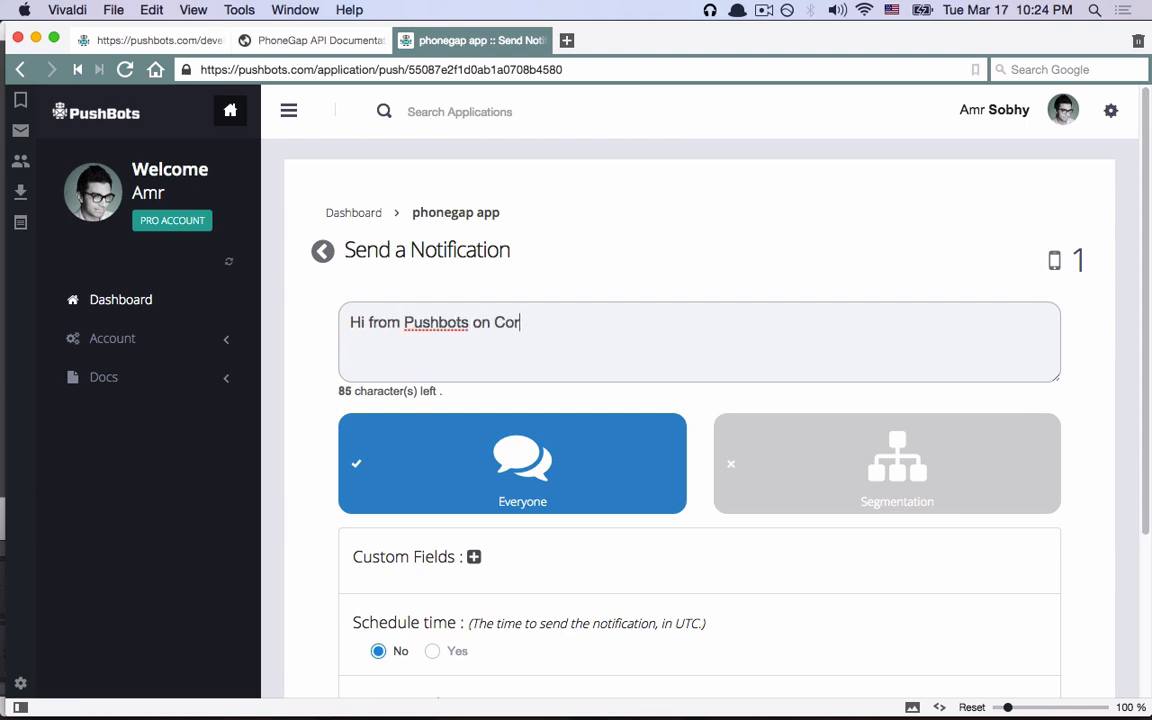
type("dova")
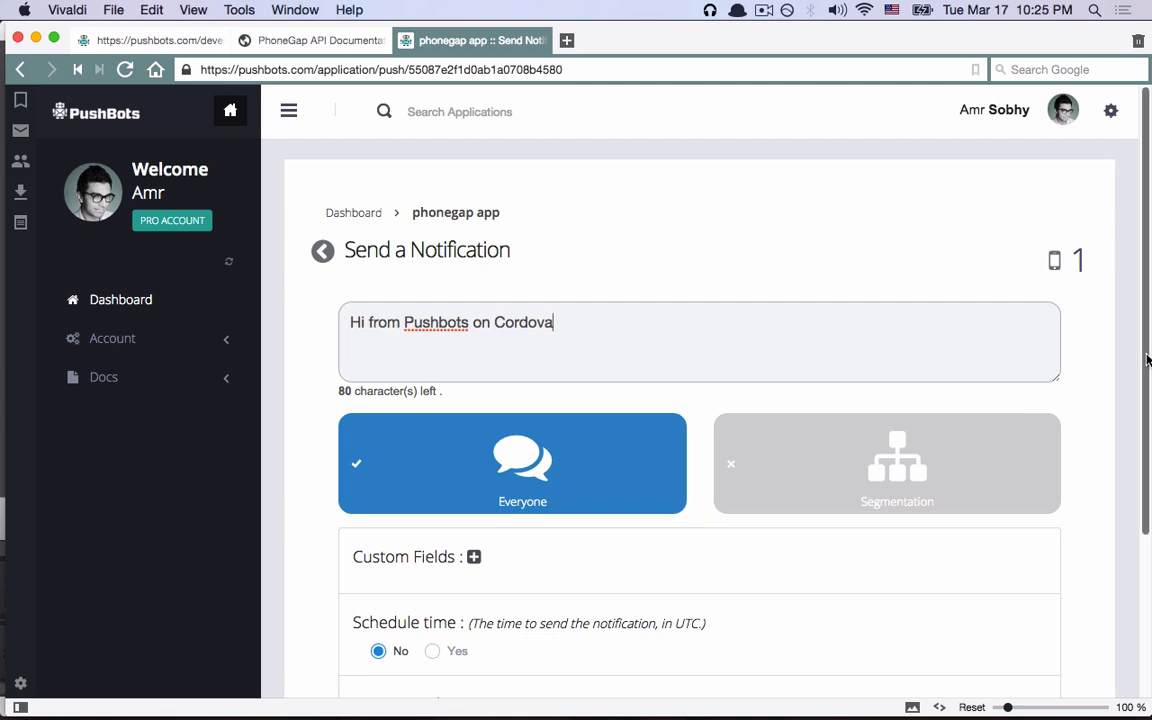
scroll("down", 3)
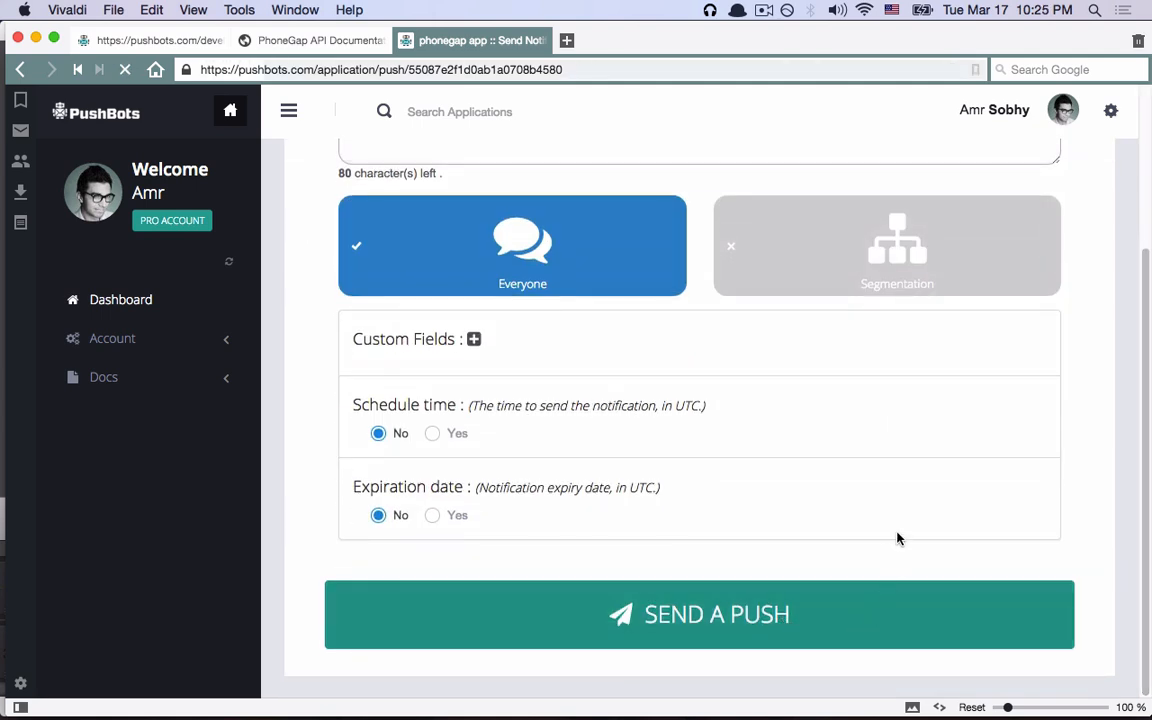